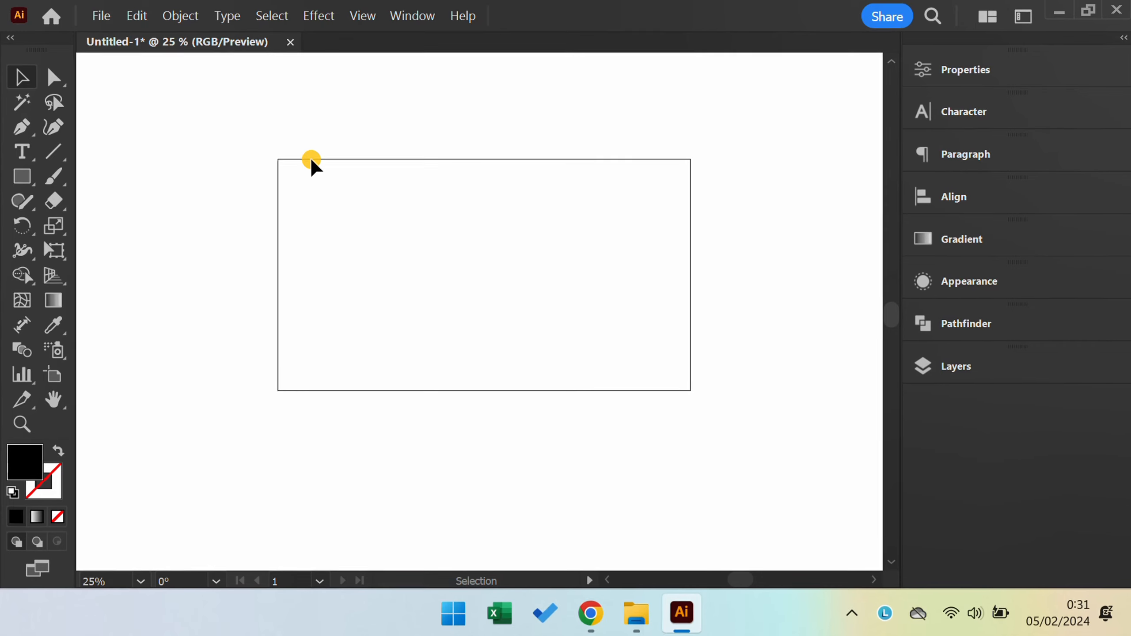
Place the pexels construction worker photo into the document via File > Place.
{"action": "left_click", "coordinate": [100, 15]}
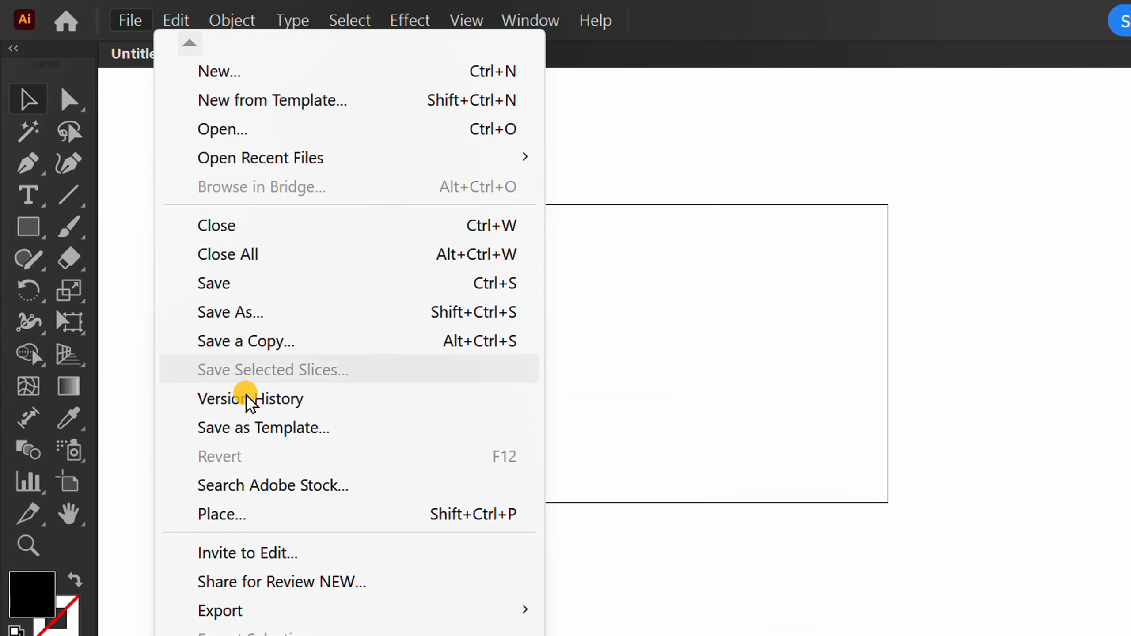
{"action": "left_click", "coordinate": [221, 514]}
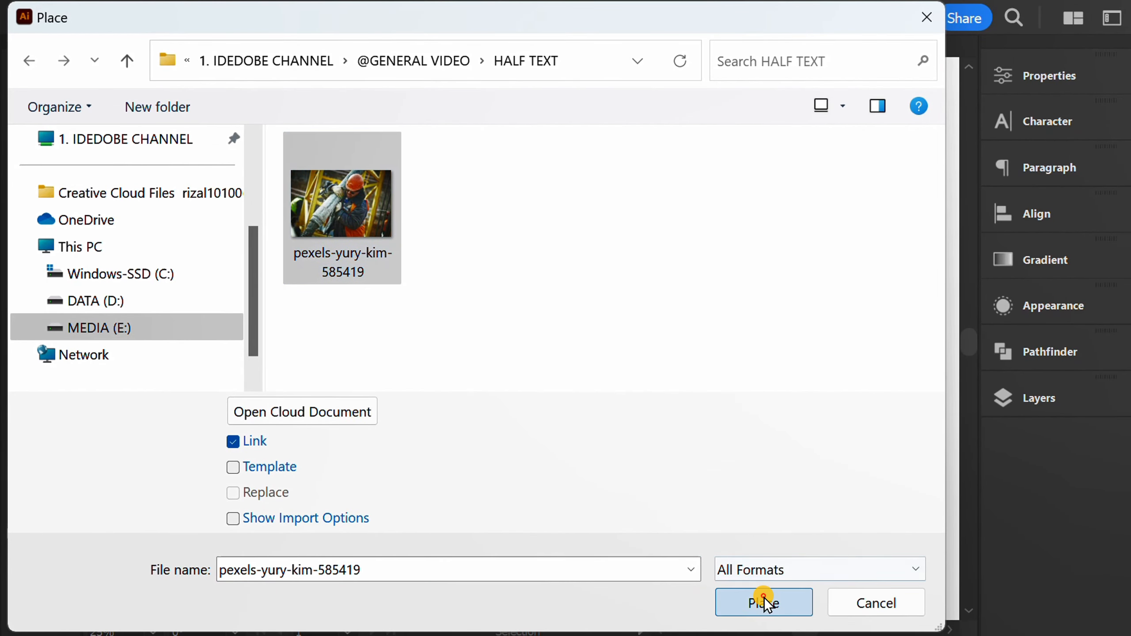
{"action": "left_click", "coordinate": [763, 603]}
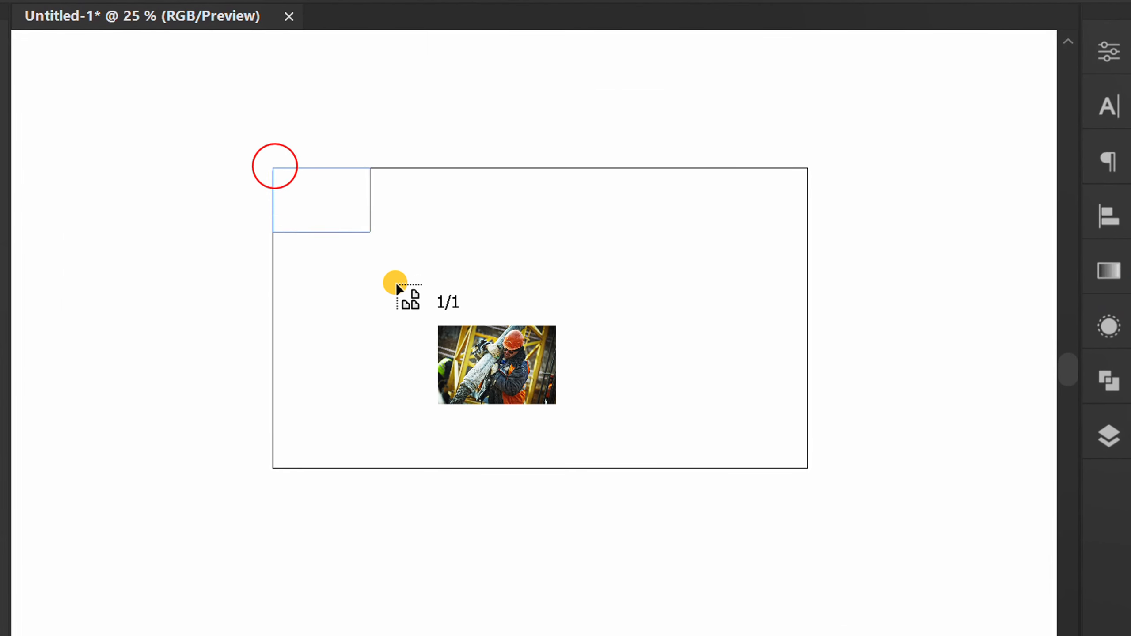
Drop the photo large across the artboard and shift it so it covers the whole artboard.
{"action": "left_click_drag", "start_coordinate": [497, 393], "coordinate": [900, 580]}
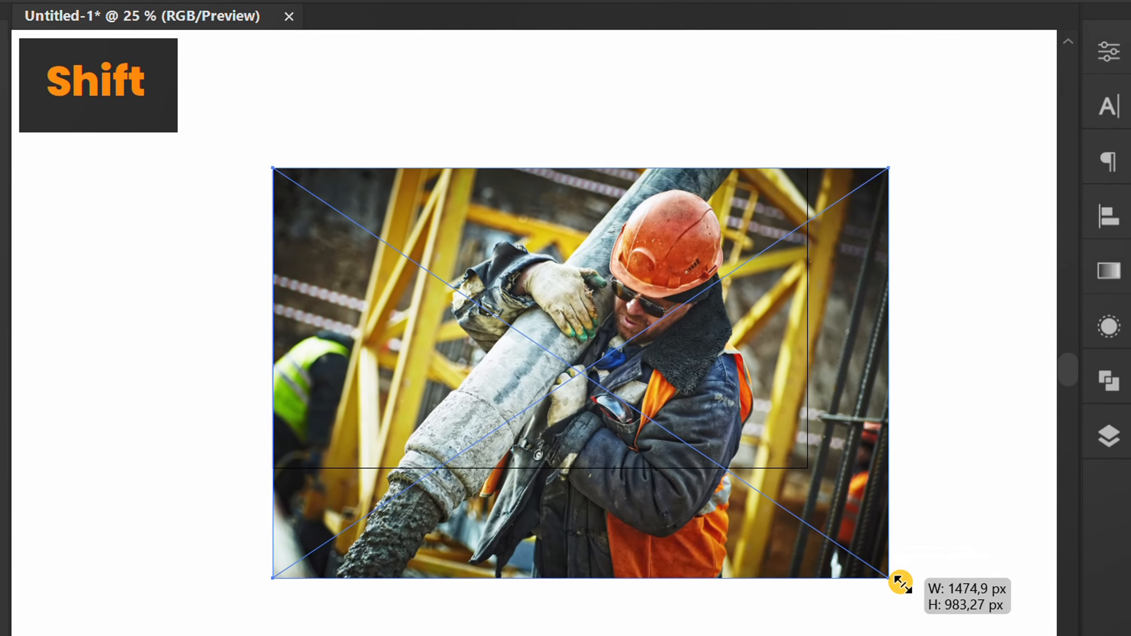
{"action": "left_click_drag", "start_coordinate": [900, 583], "coordinate": [968, 622]}
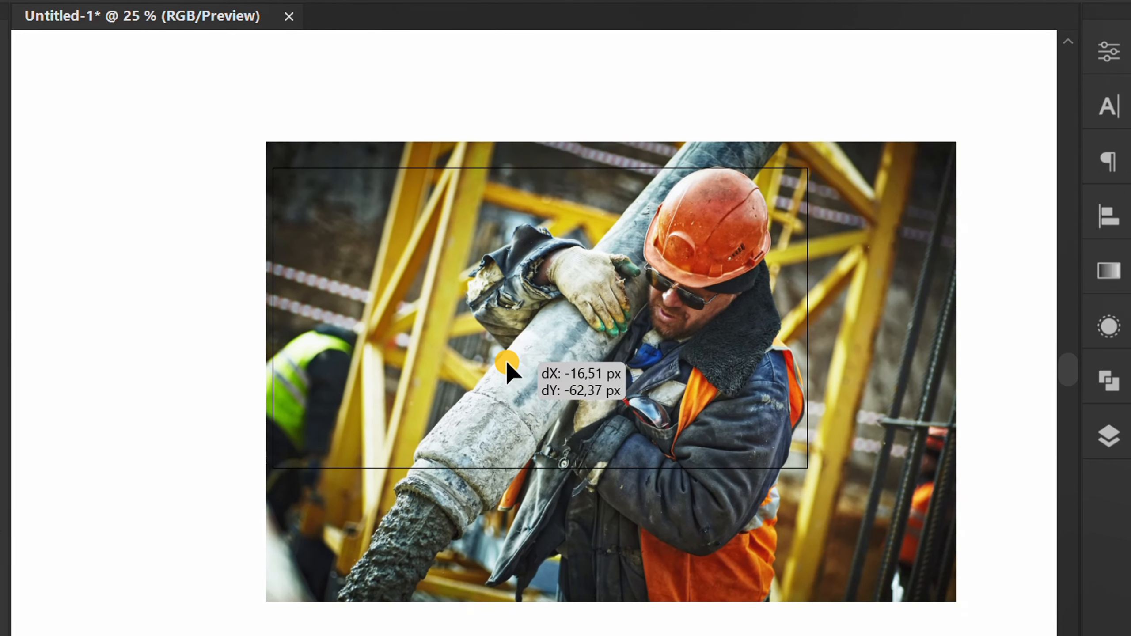
{"action": "left_click_drag", "start_coordinate": [507, 364], "coordinate": [517, 328]}
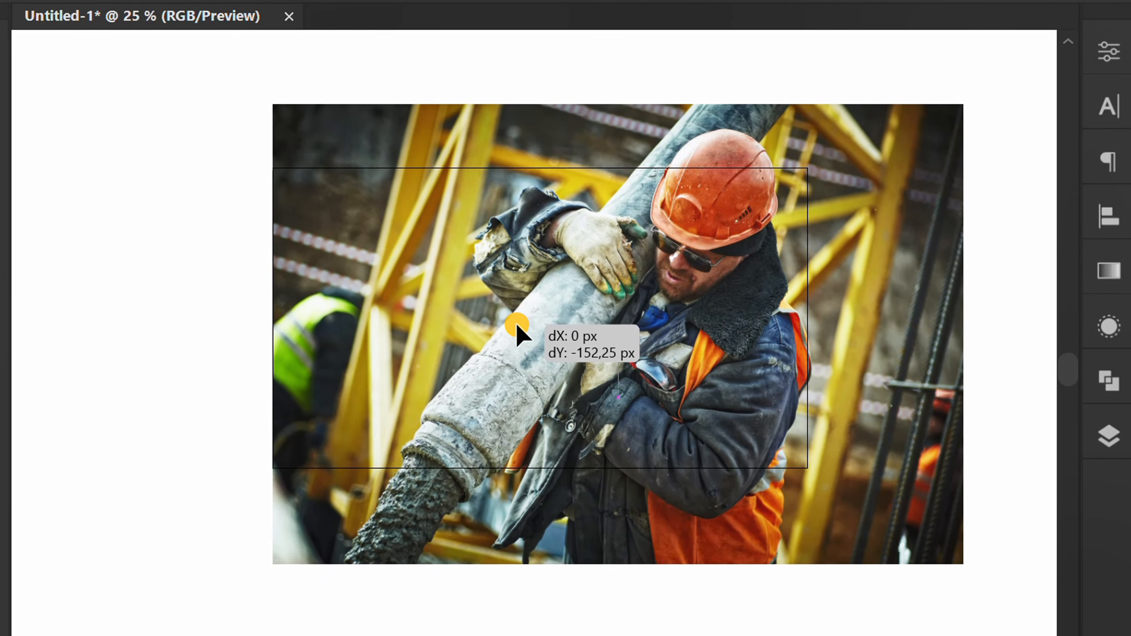
{"action": "left_click_drag", "start_coordinate": [517, 333], "coordinate": [128, 224]}
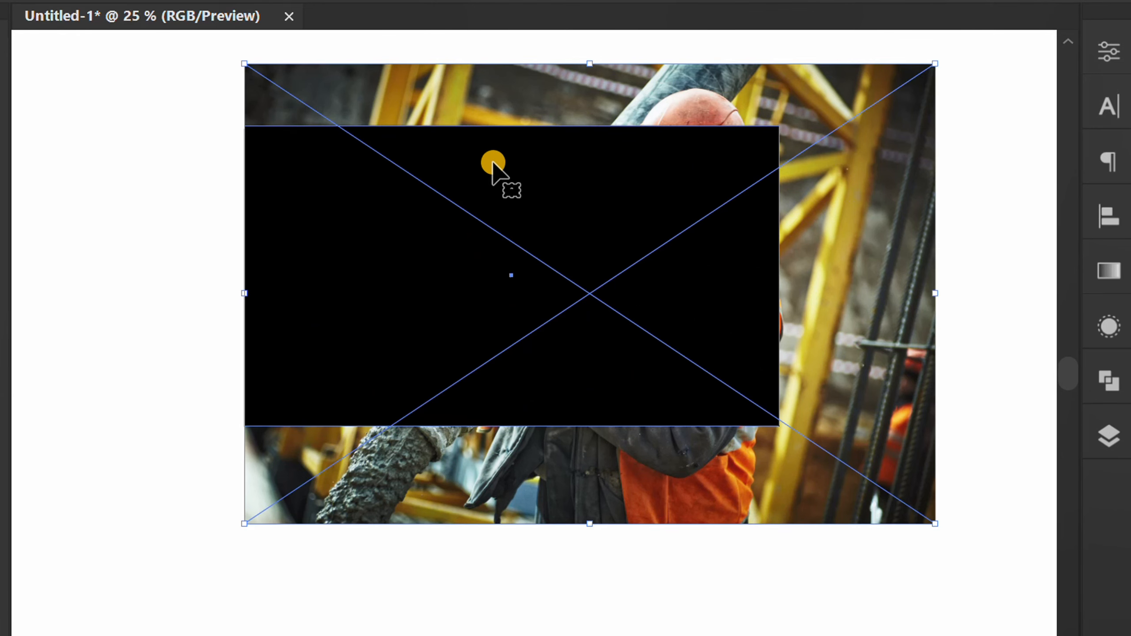
Make a clipping mask so the rectangle crops the photo to the 1280 × 720 px artboard.
{"action": "right_click", "coordinate": [512, 169]}
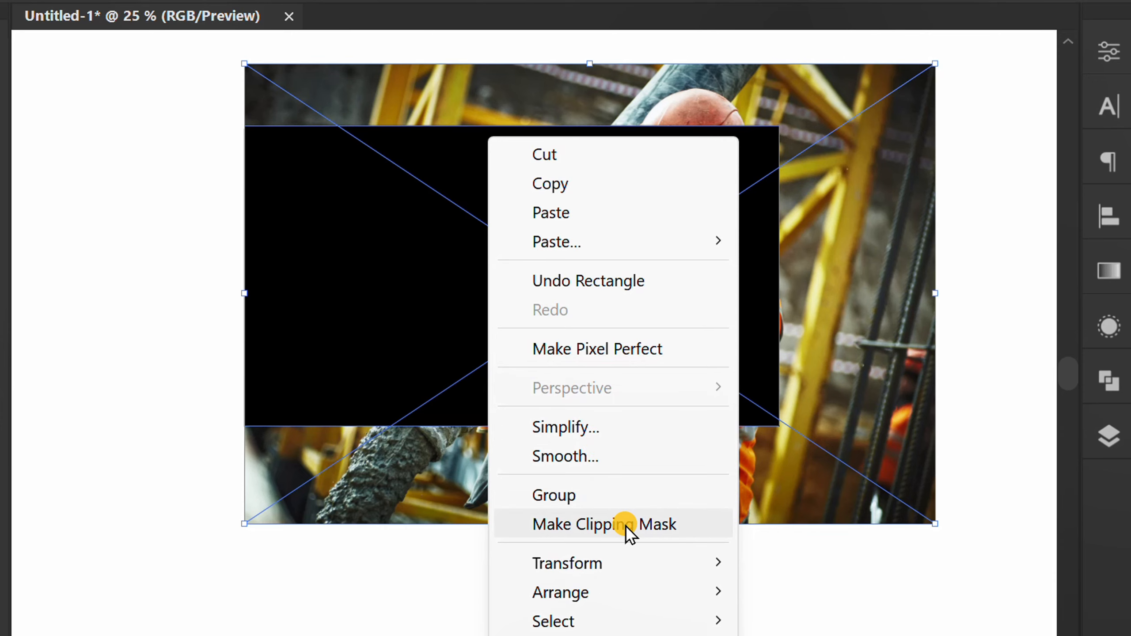
{"action": "left_click", "coordinate": [605, 524]}
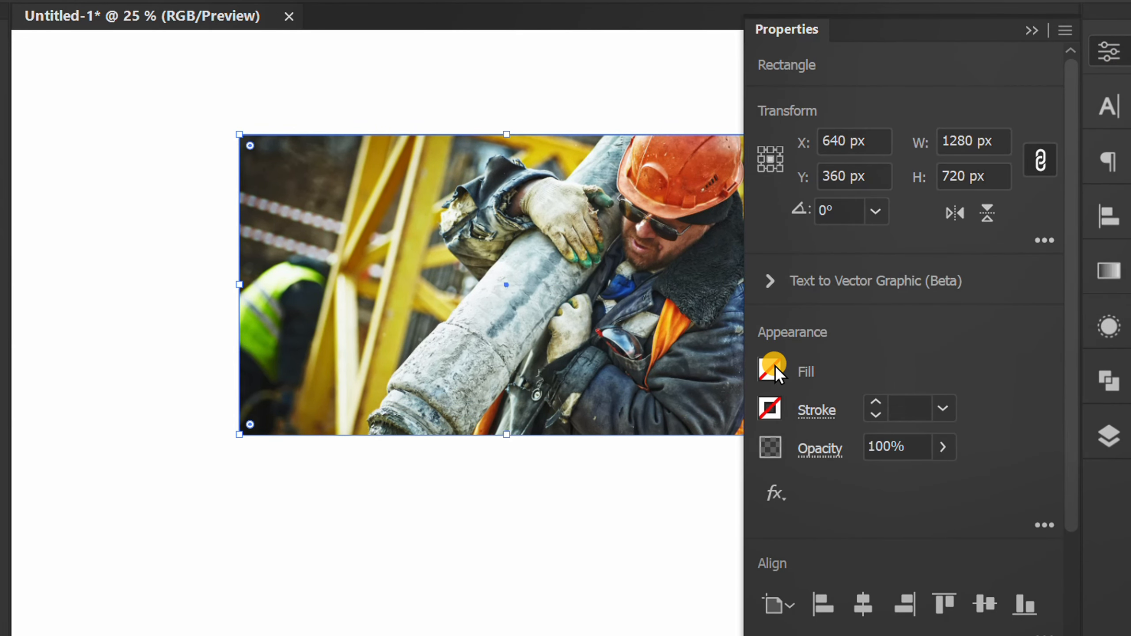
Fill the diagonal Pen-tool shape over the left of the photo with white.
{"action": "left_click", "coordinate": [769, 372]}
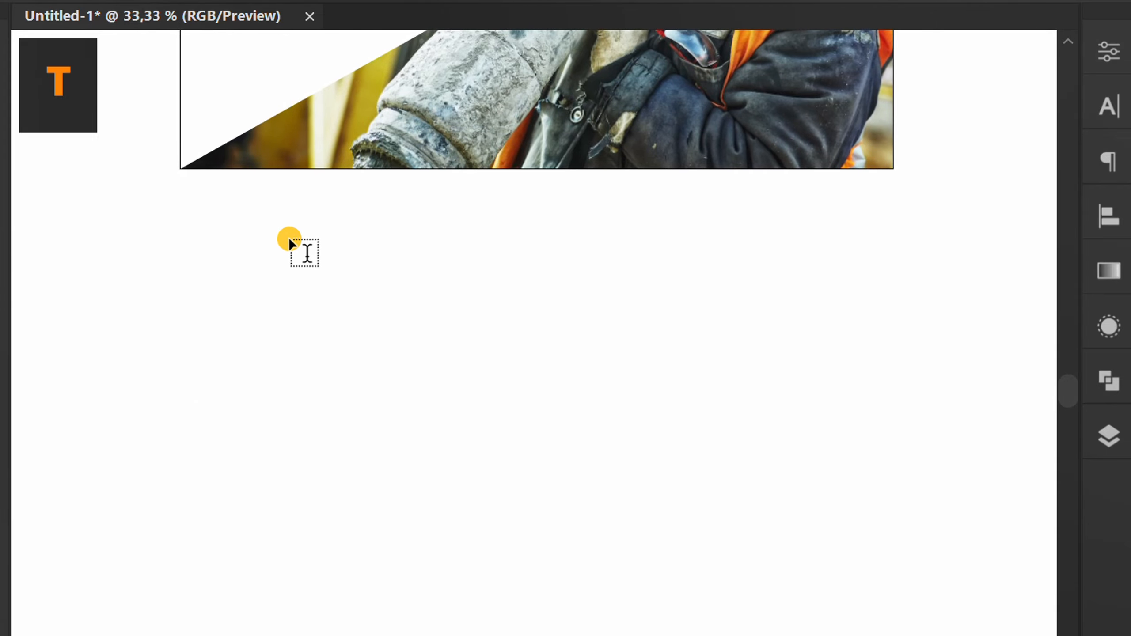
Set the first headline line TAKE THE RISK OR LOSE THE and position it below the photo.
{"action": "type", "text": "TAKE THE RISK O"}
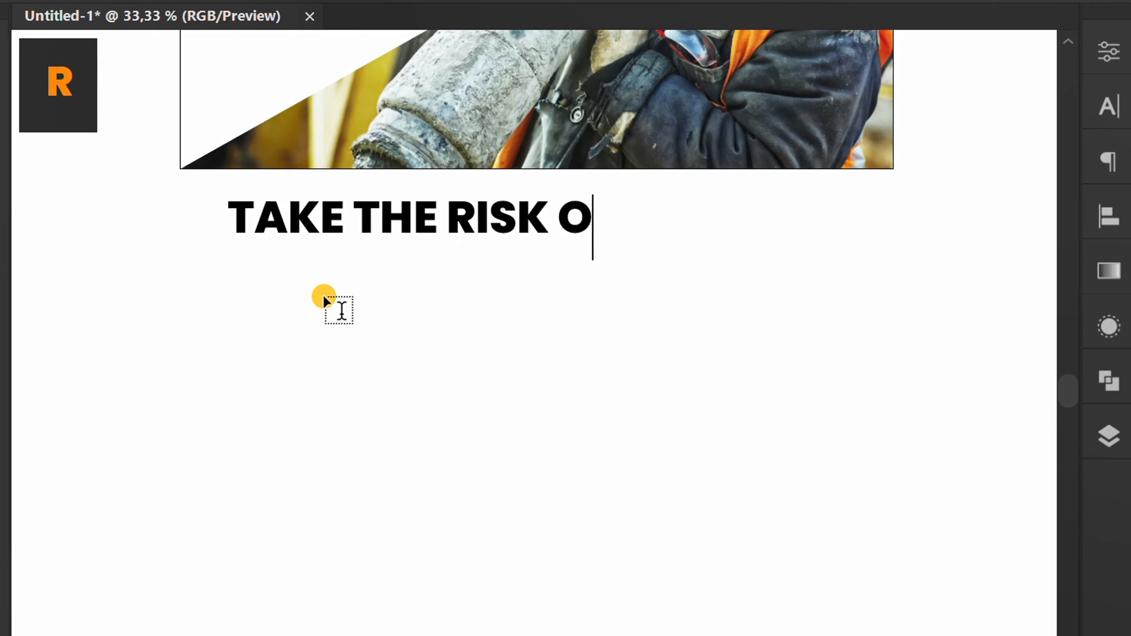
{"action": "type", "text": "R LOSE THE"}
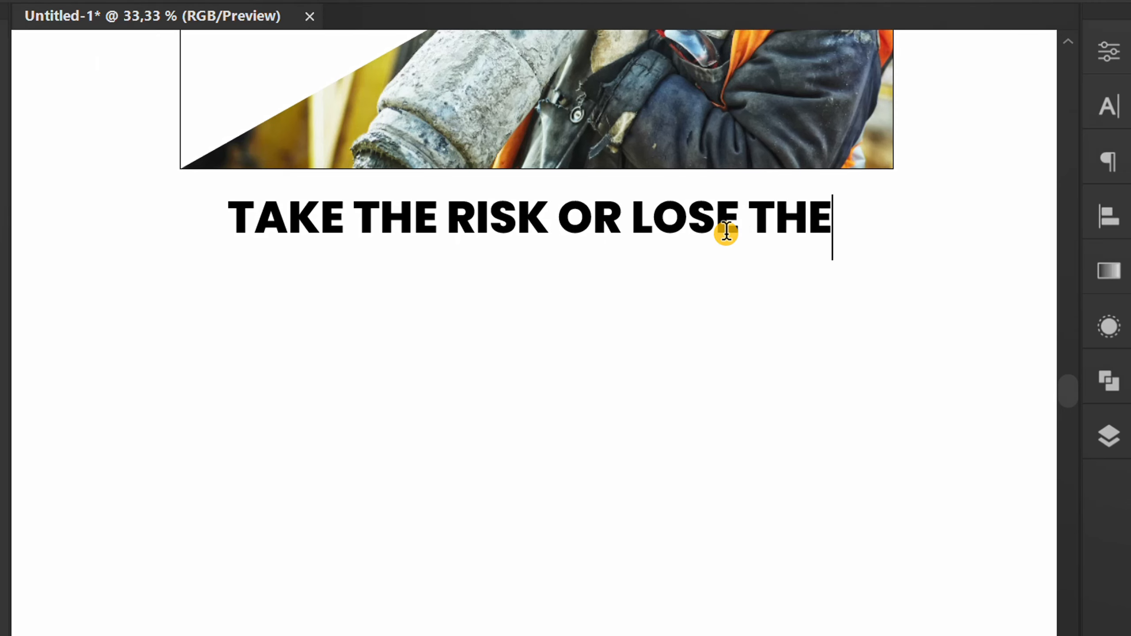
{"action": "left_click_drag", "start_coordinate": [725, 231], "coordinate": [484, 251]}
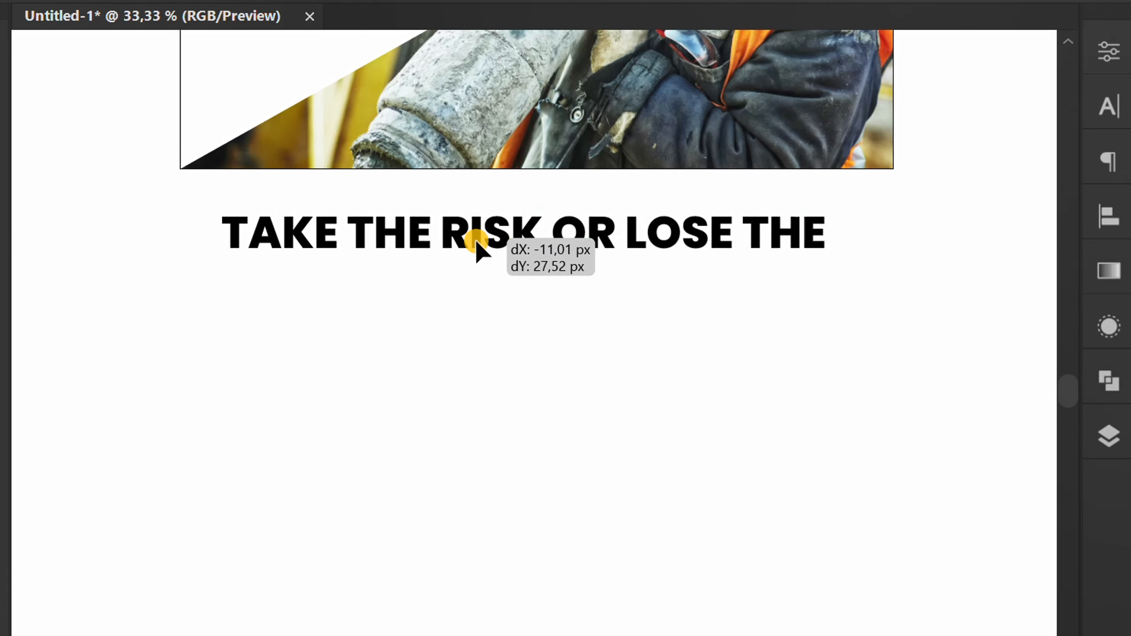
Duplicate the line below, retype it as CHANCE, and select both headline lines.
{"action": "left_click_drag", "start_coordinate": [476, 230], "coordinate": [476, 281]}
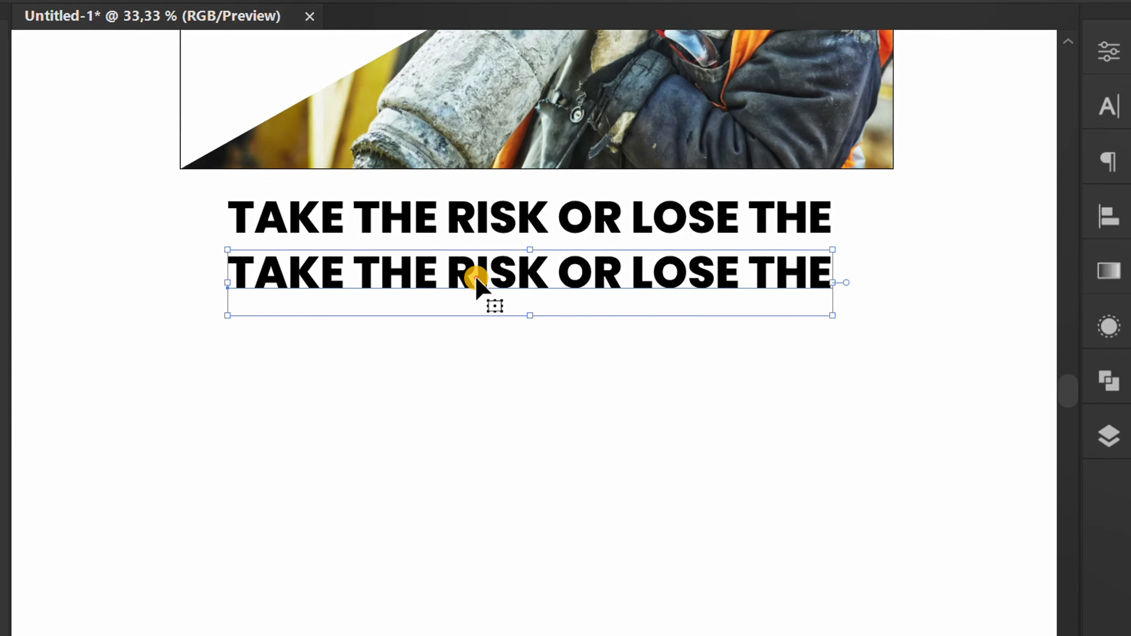
{"action": "type", "text": "C"}
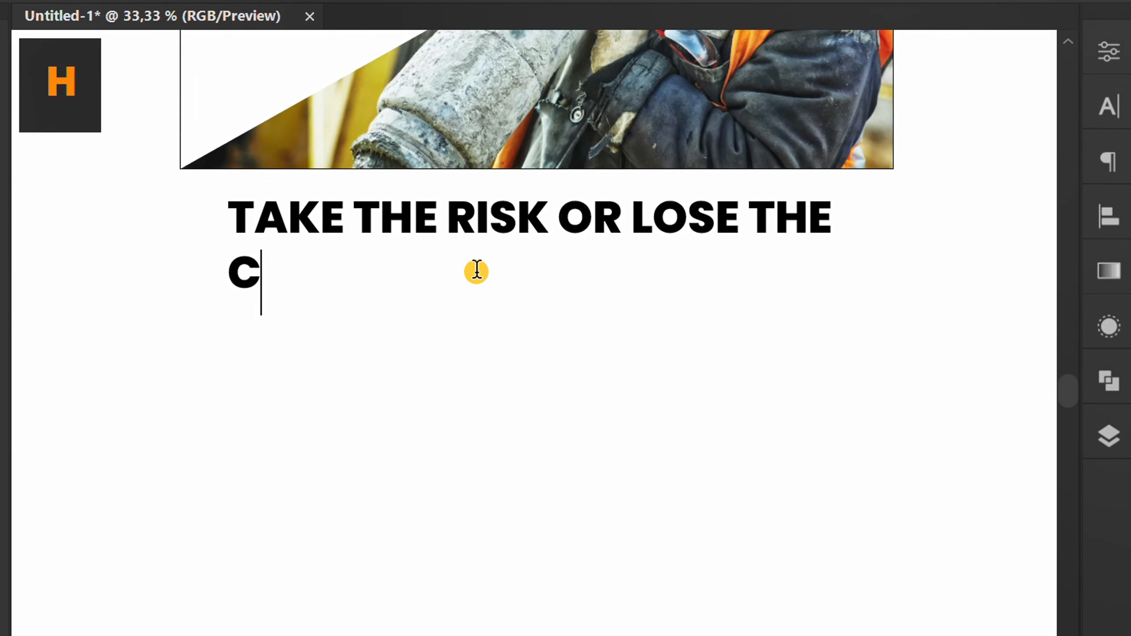
{"action": "type", "text": "HANCE"}
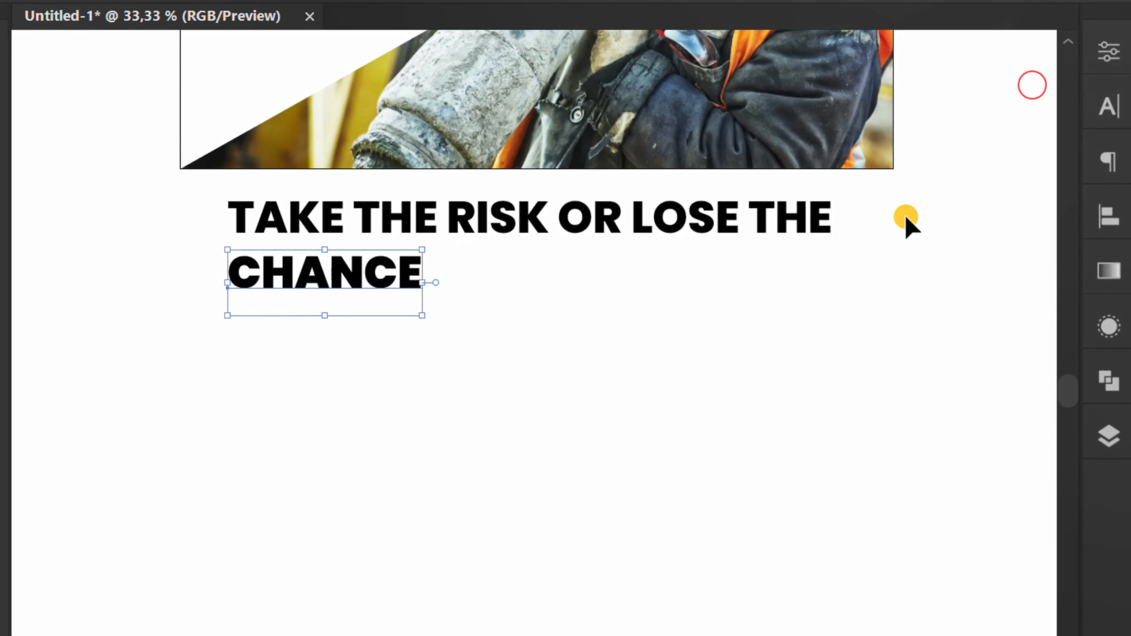
{"action": "left_click_drag", "start_coordinate": [433, 282], "coordinate": [679, 403]}
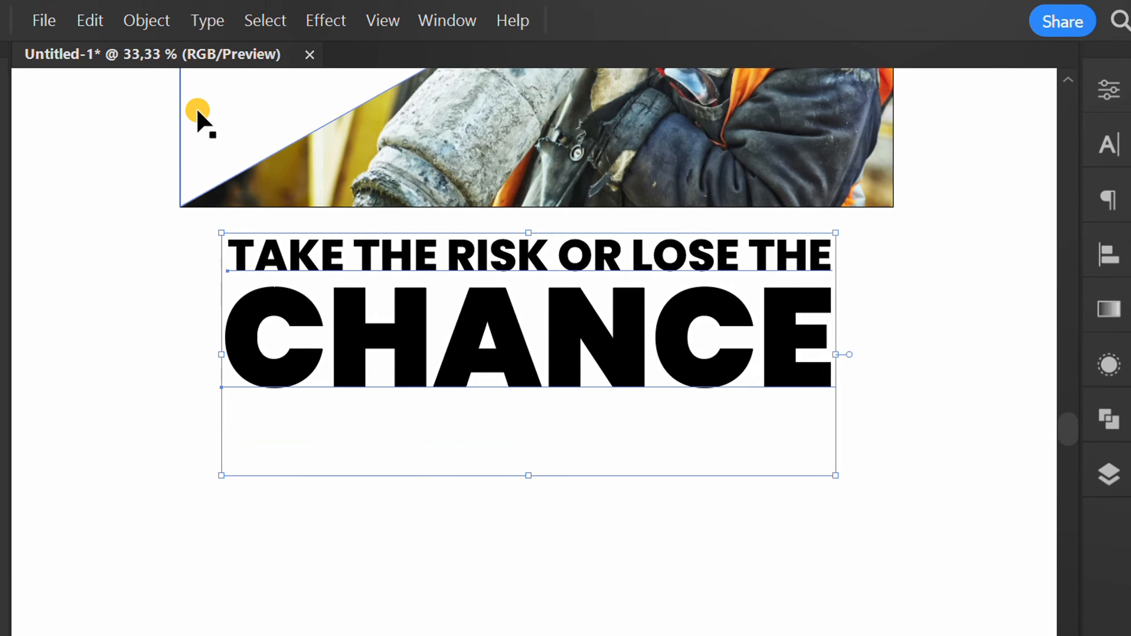
Move the selected headline onto the artboard over the centre of the diagonal banner.
{"action": "left_click", "coordinate": [145, 20]}
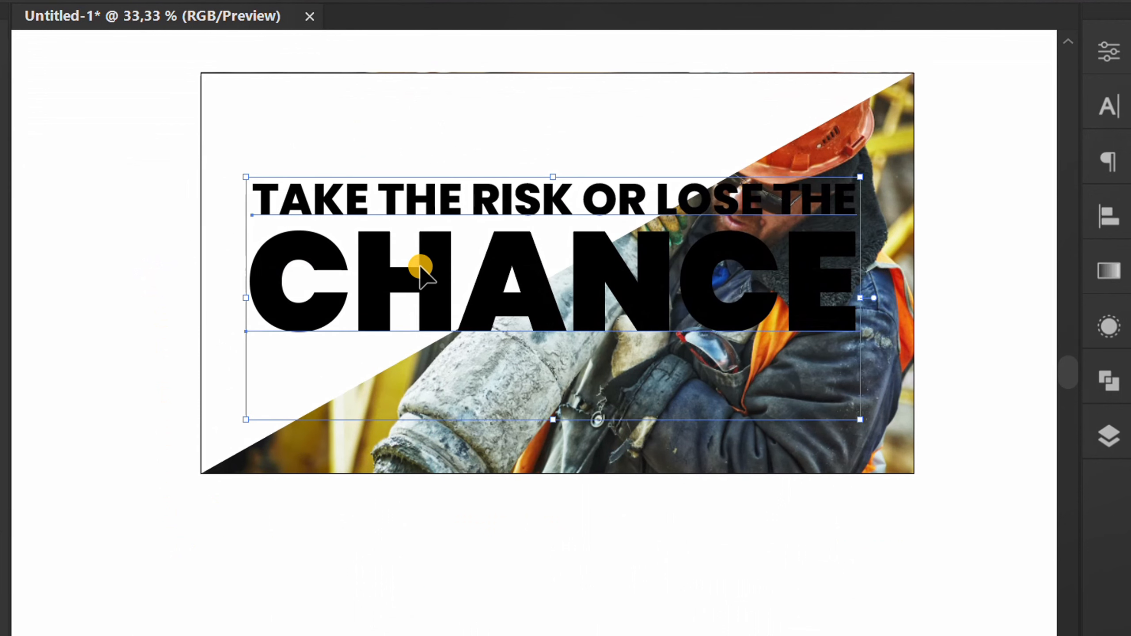
{"action": "left_click", "coordinate": [1110, 216]}
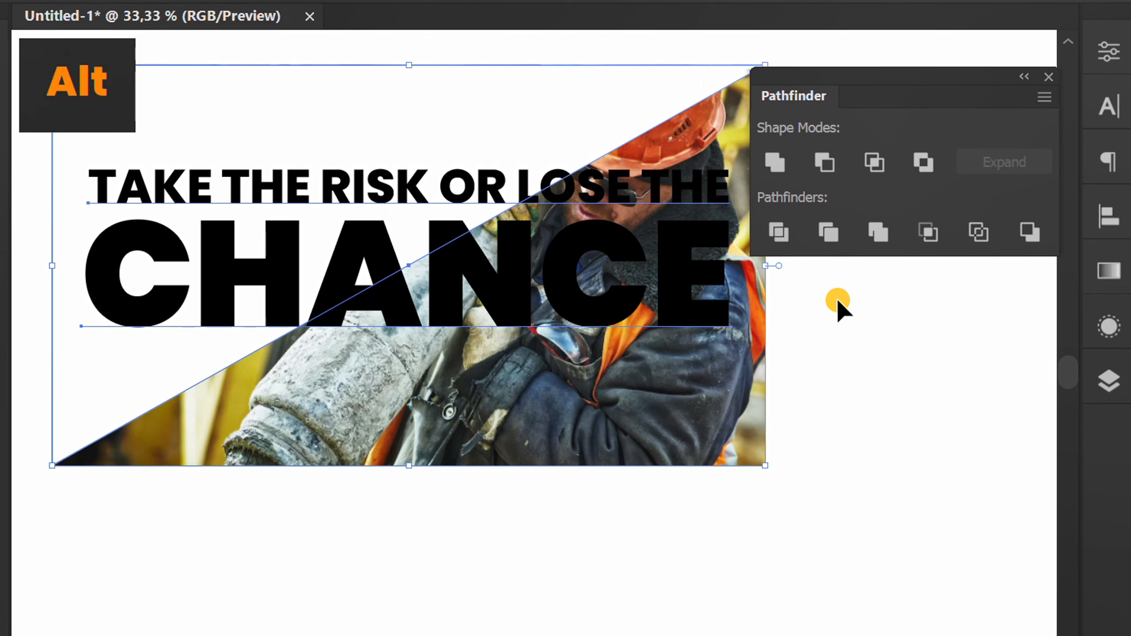
Exclude the headline from the white shape in Pathfinder, forming one compound shape.
{"action": "left_click", "coordinate": [921, 162]}
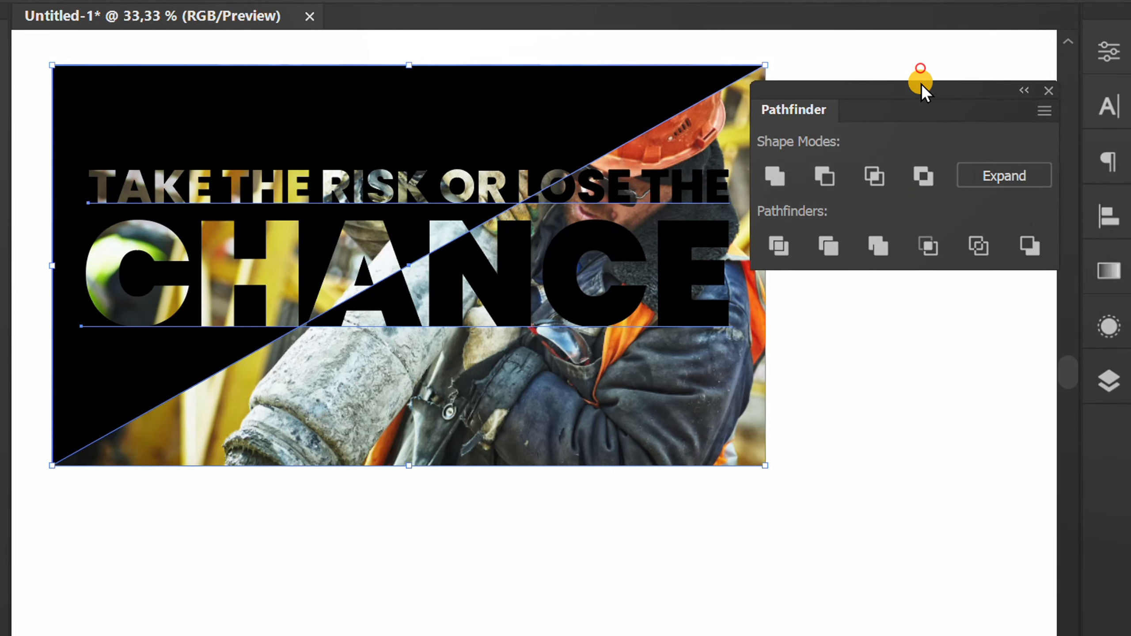
{"action": "left_click", "coordinate": [1049, 91]}
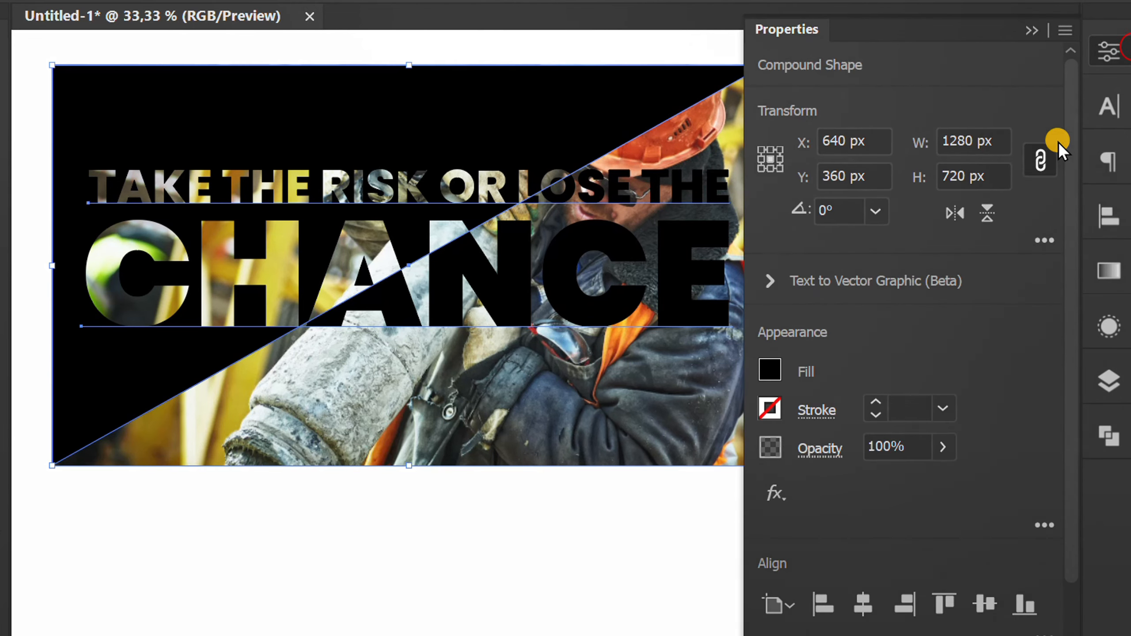
Fill the compound shape white and lower its opacity to 87% so the photo shows through.
{"action": "left_click", "coordinate": [769, 371]}
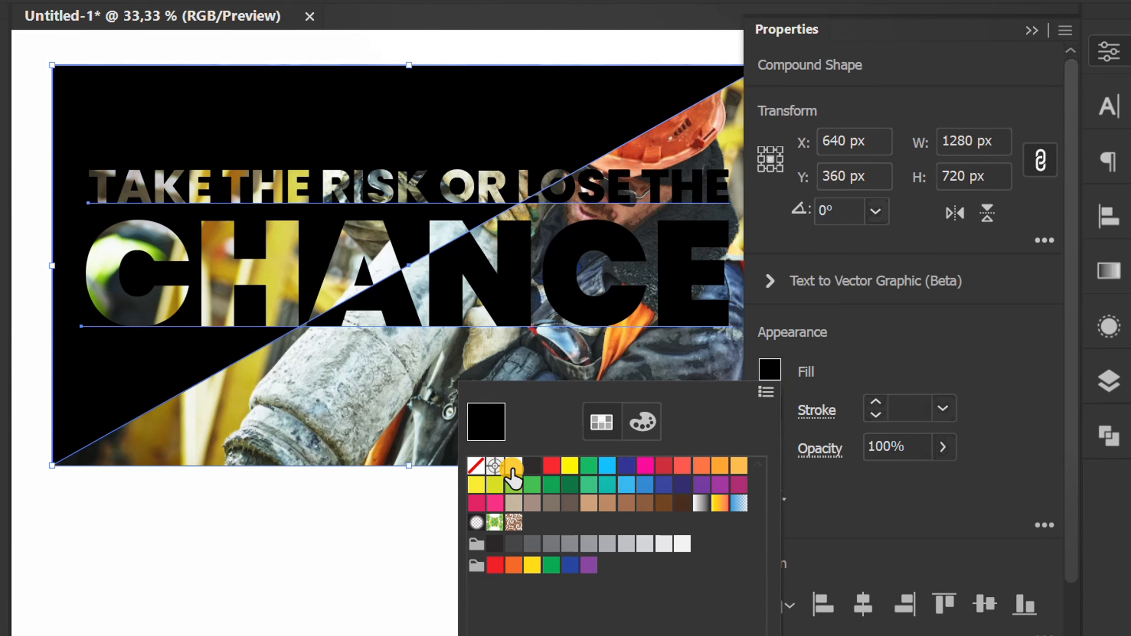
{"action": "left_click", "coordinate": [515, 477]}
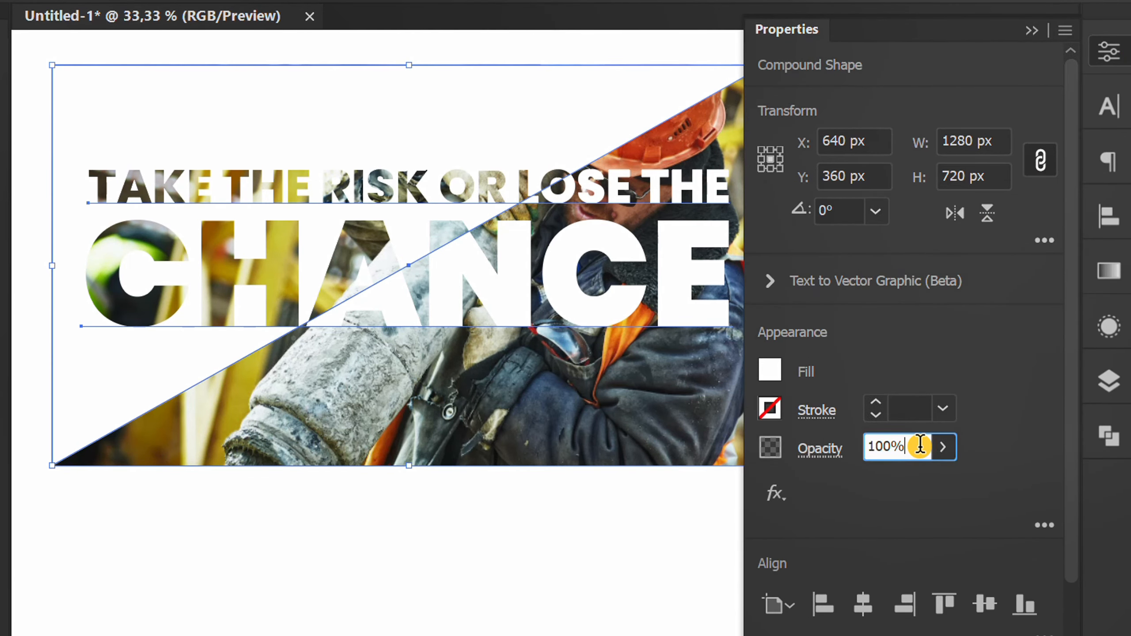
{"action": "type", "text": "87%"}
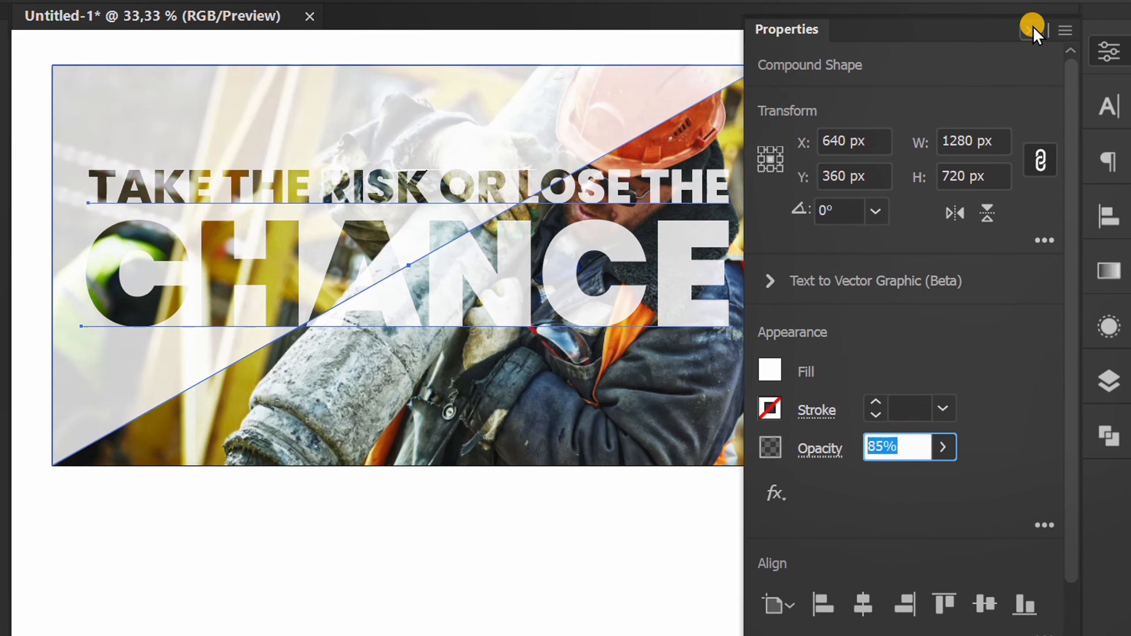
{"action": "left_click", "coordinate": [1033, 23]}
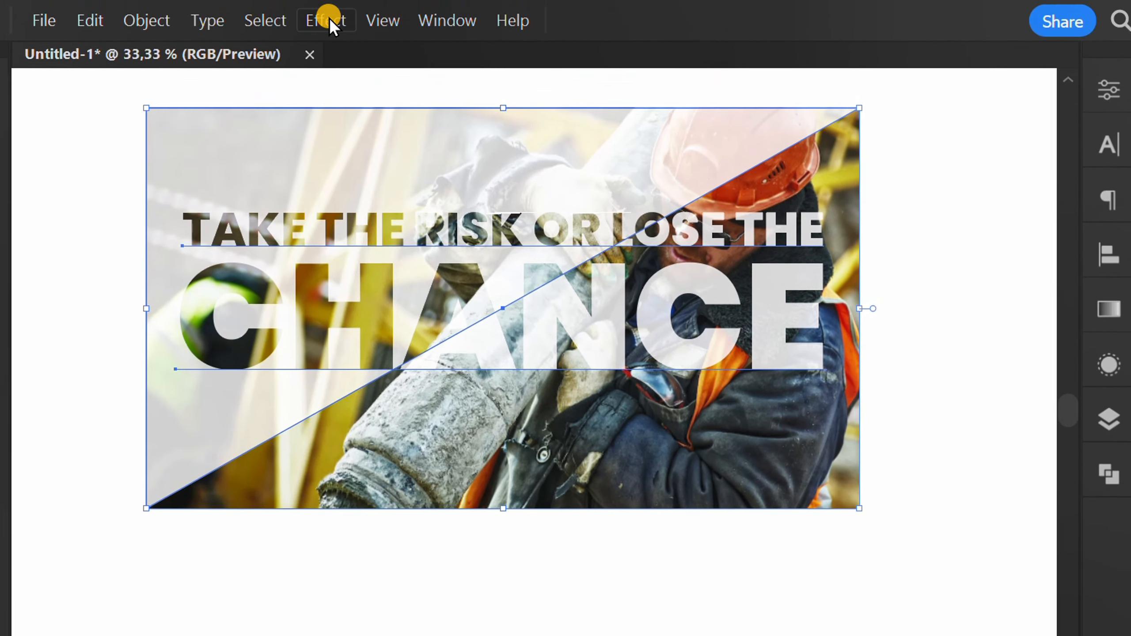
Apply a Drop Shadow effect (Multiply, 75% opacity, 5 px offsets, 3 px blur) to the overlay.
{"action": "left_click", "coordinate": [325, 20]}
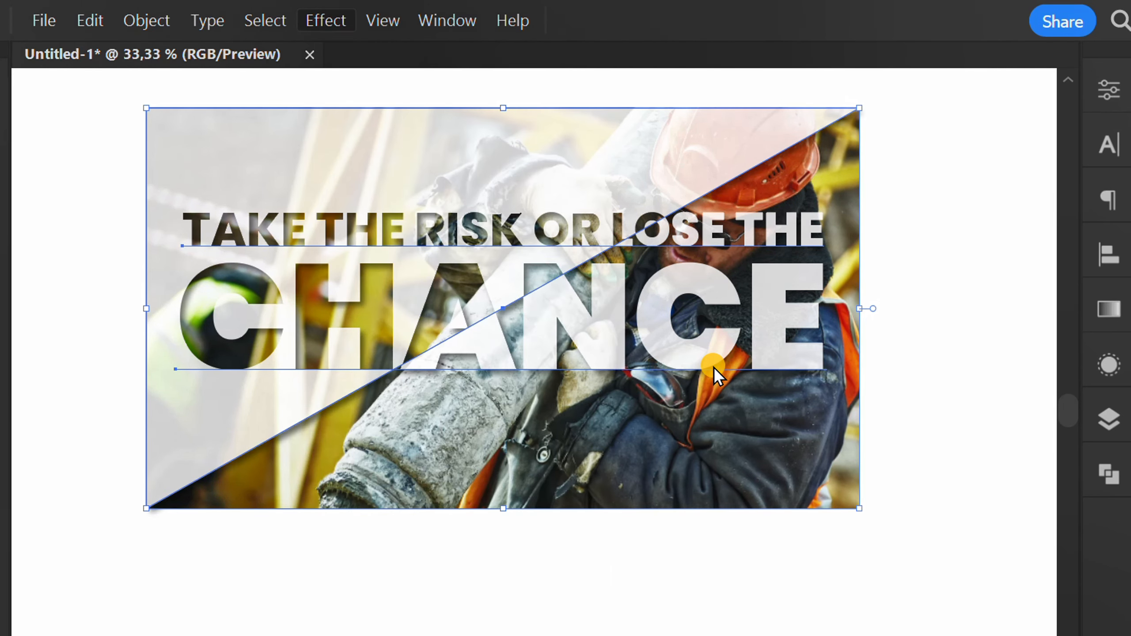
{"action": "left_click", "coordinate": [325, 20]}
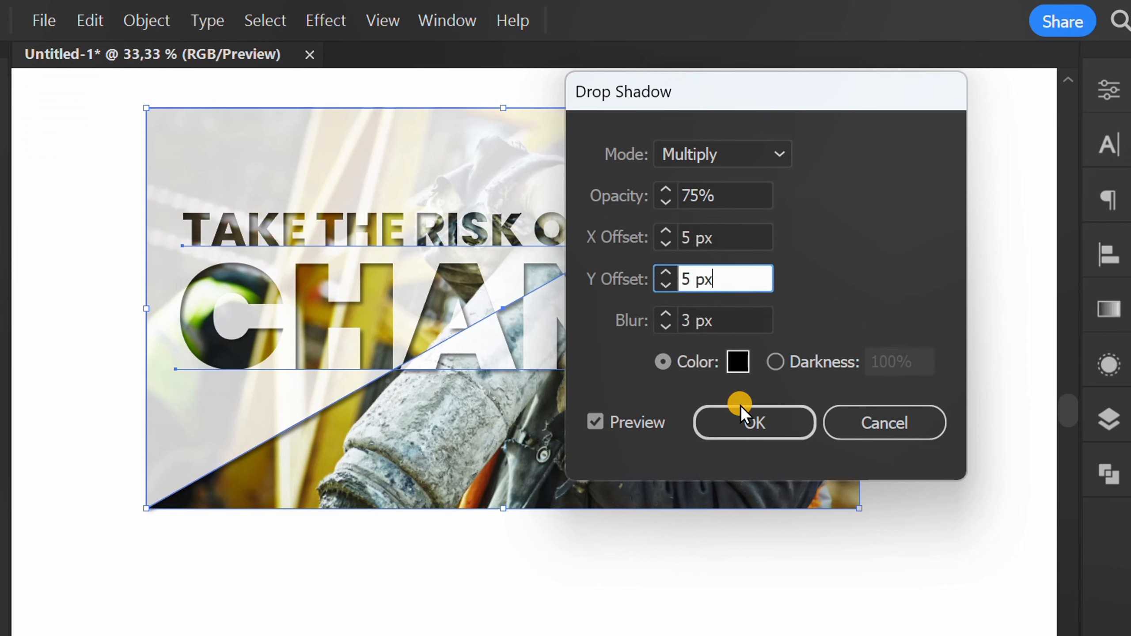
{"action": "left_click", "coordinate": [753, 422]}
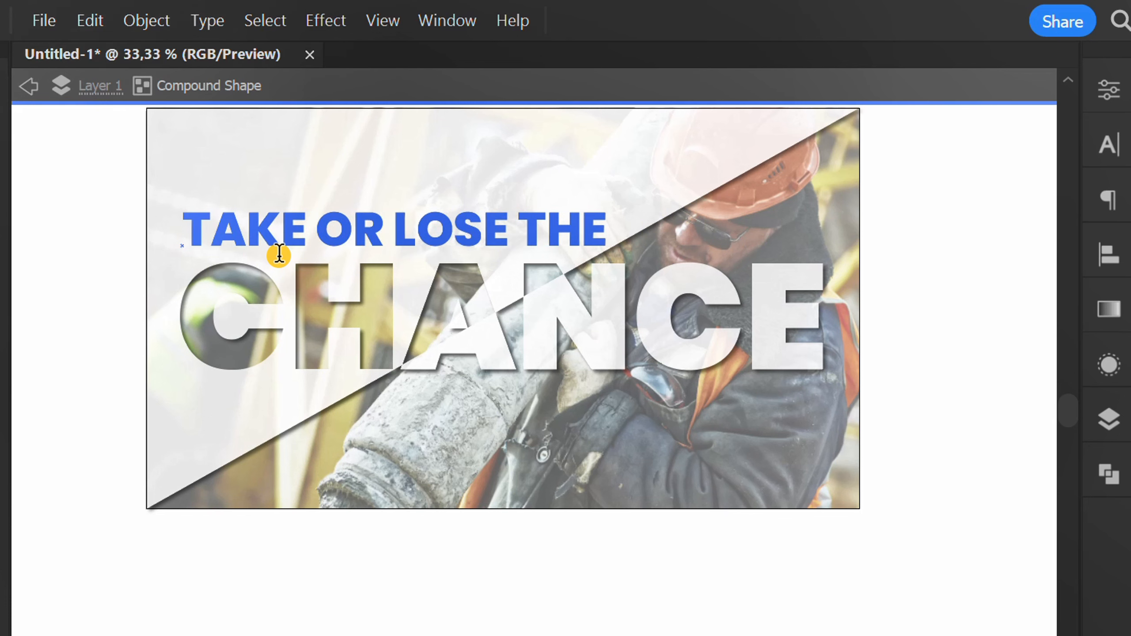
Retype THE RISK into the top line and move the headline back up over the banner.
{"action": "type", "text": "THE R"}
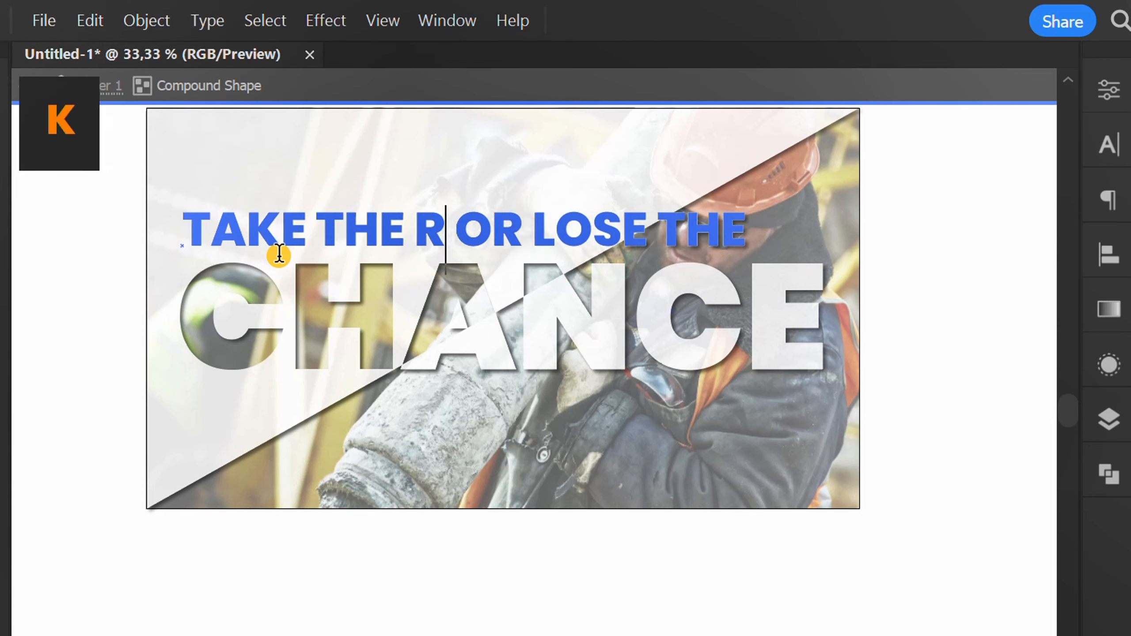
{"action": "type", "text": "ISK"}
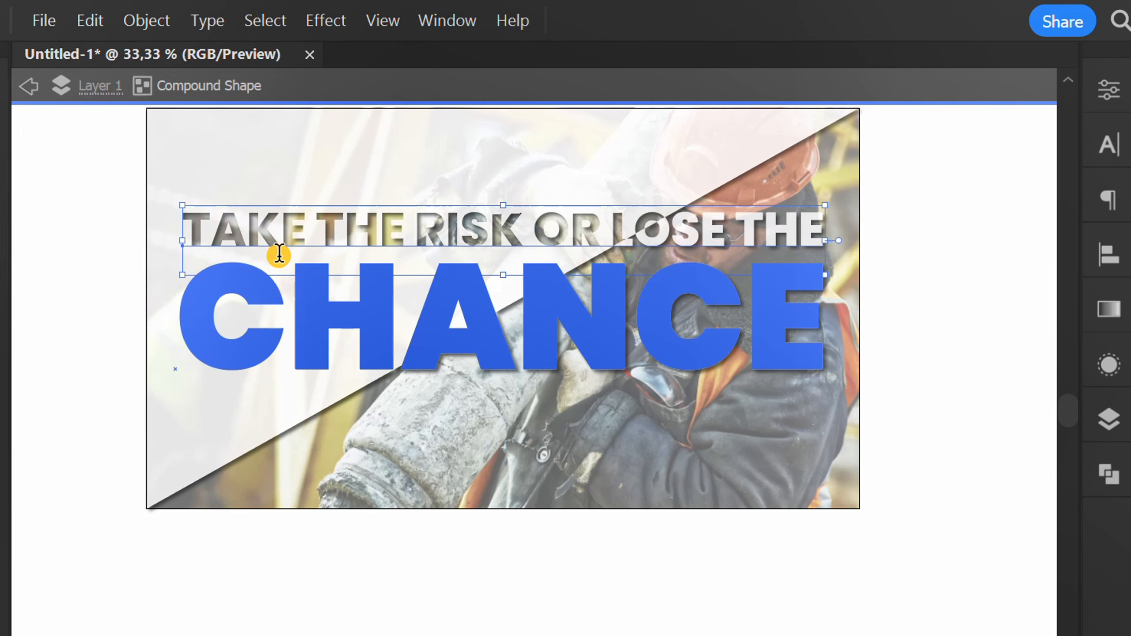
{"action": "left_click", "coordinate": [29, 85]}
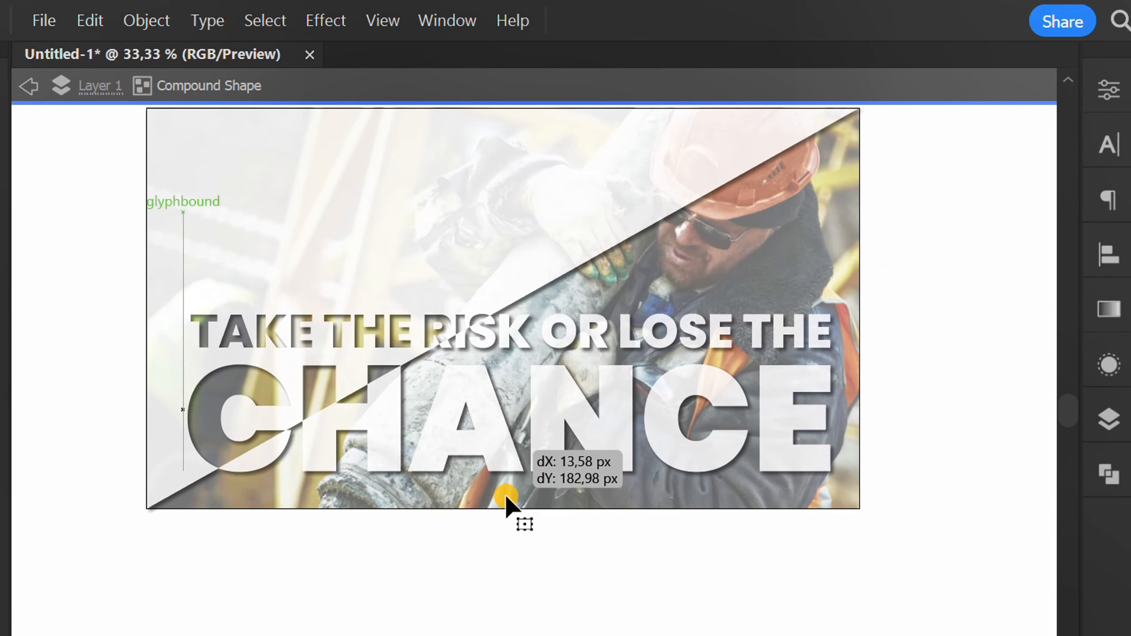
{"action": "left_click_drag", "start_coordinate": [504, 497], "coordinate": [504, 383]}
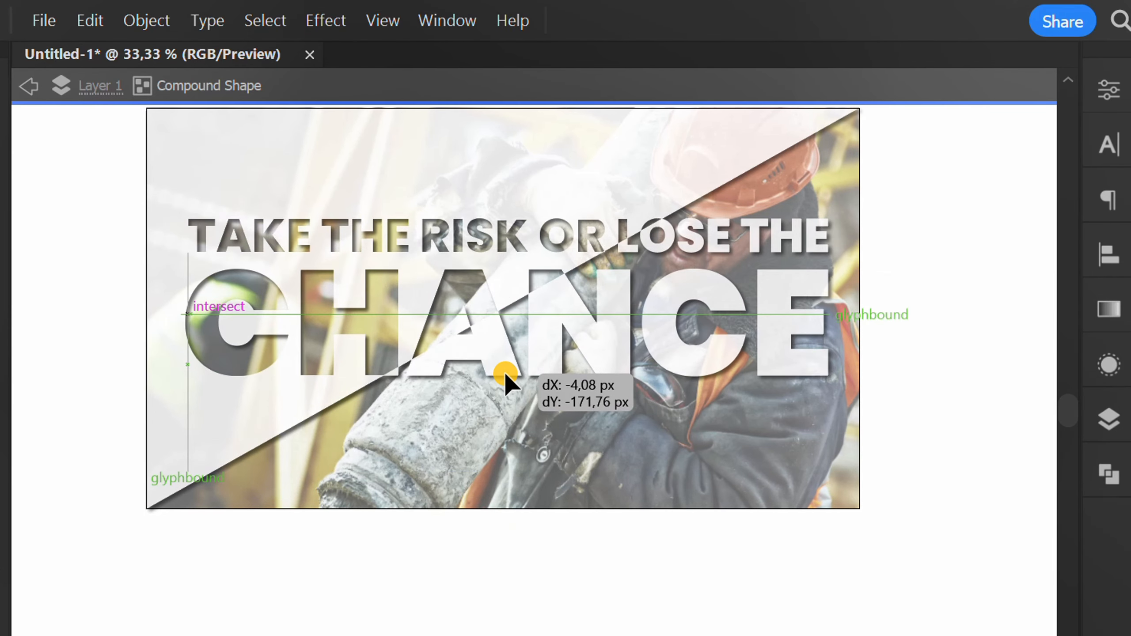